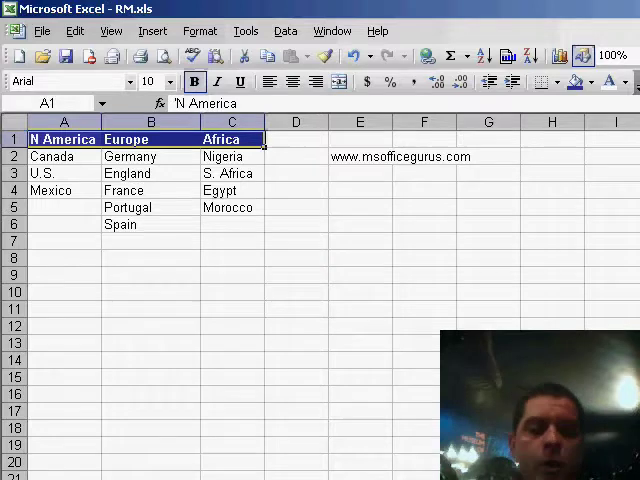
Switch to the blank Sheet2 and select all of column A
{"action": "left_click", "coordinate": [64, 122]}
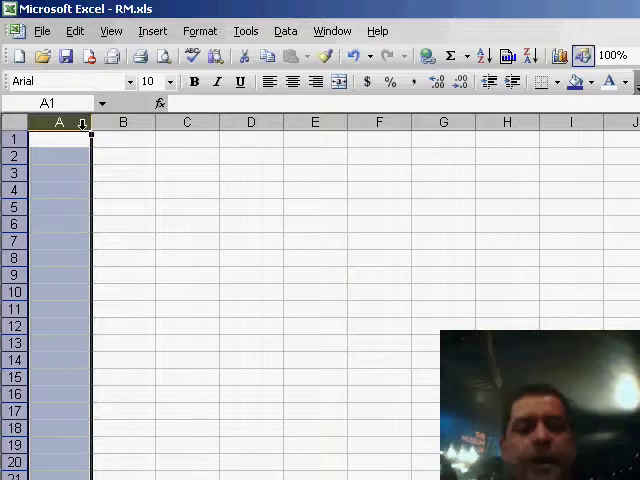
{"action": "left_click", "coordinate": [239, 82]}
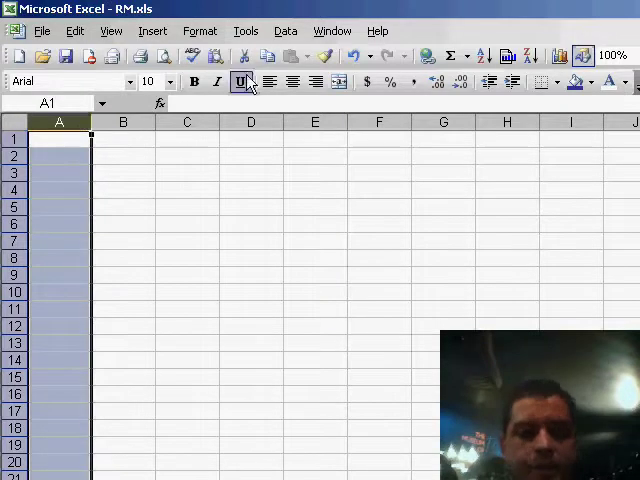
Give column A list validation with source =continents and check the A1 dropdown choices
{"action": "left_click", "coordinate": [285, 30]}
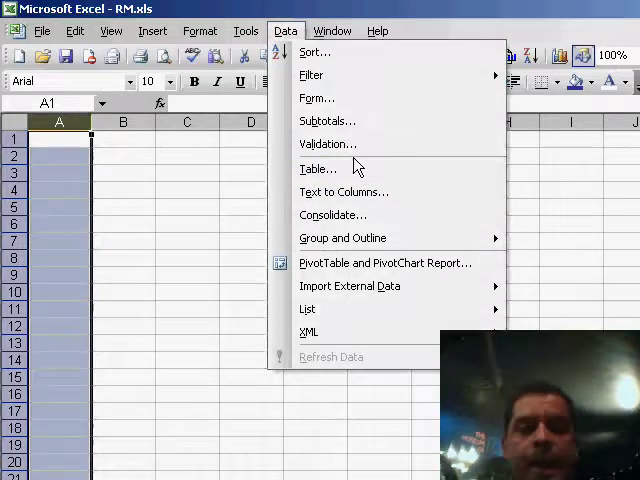
{"action": "left_click", "coordinate": [329, 143]}
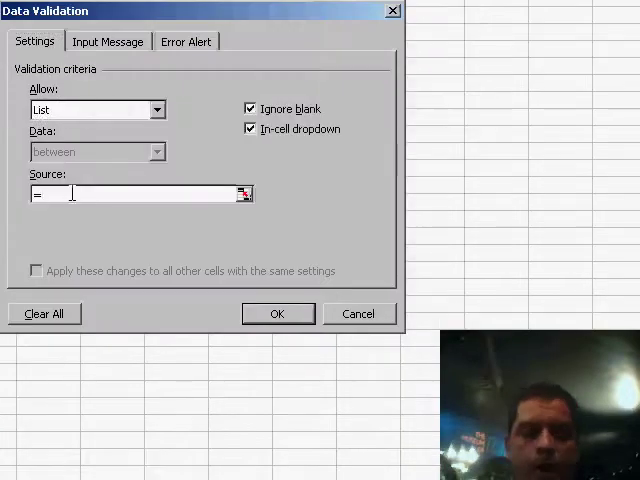
{"action": "type", "text": "continents"}
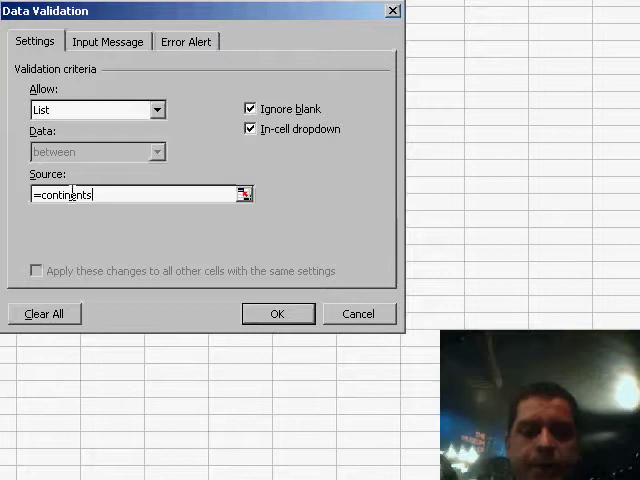
{"action": "left_click", "coordinate": [278, 313]}
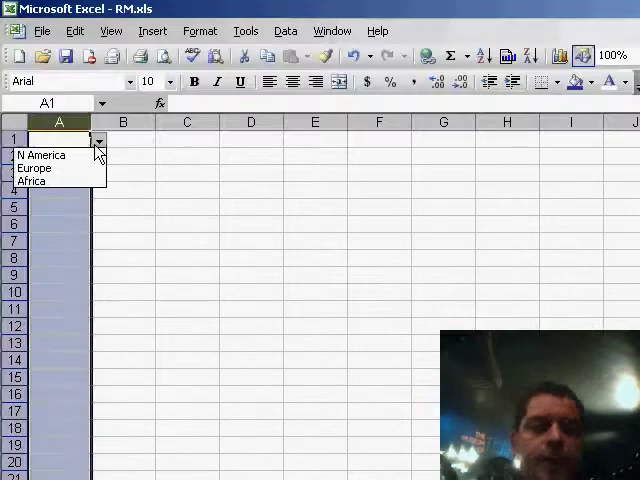
{"action": "left_click", "coordinate": [42, 155]}
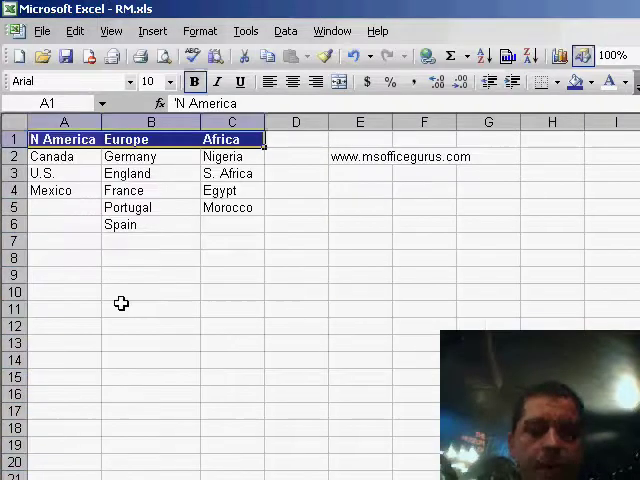
View the continents and nCol formulas in the defined names dialog, then close it
{"action": "left_click", "coordinate": [152, 31]}
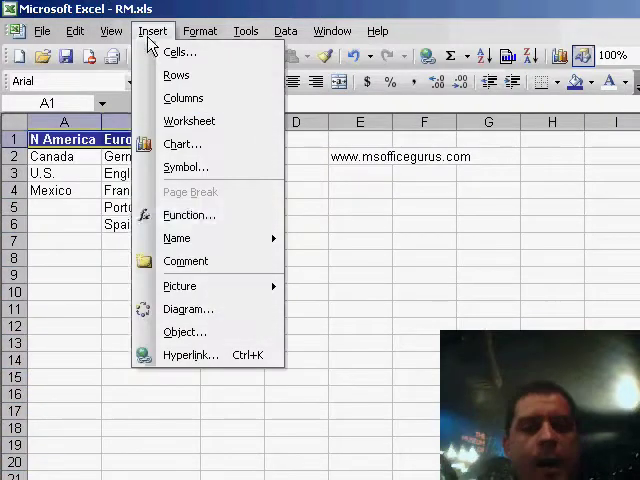
{"action": "left_click", "coordinate": [177, 238]}
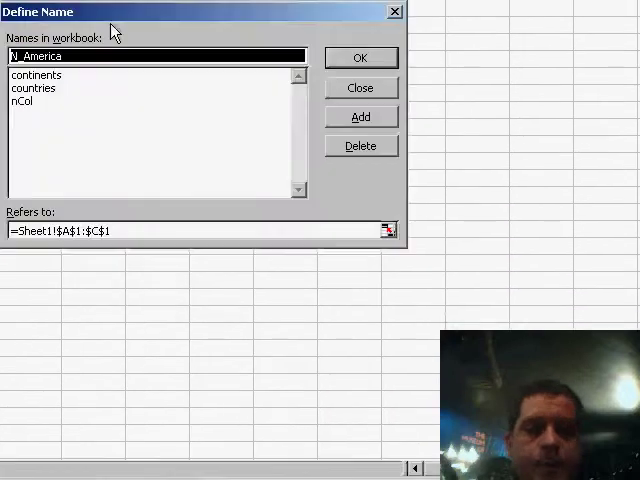
{"action": "left_click", "coordinate": [37, 75]}
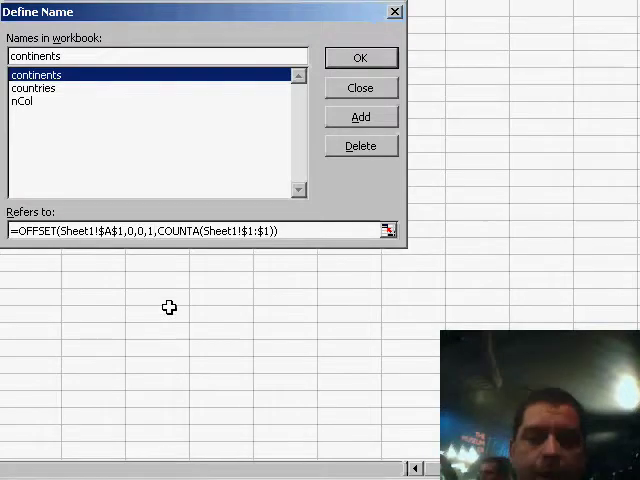
{"action": "left_click", "coordinate": [360, 88]}
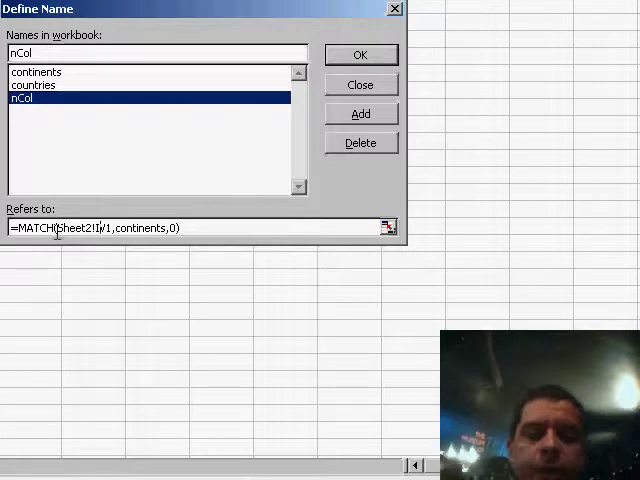
{"action": "left_click", "coordinate": [360, 84]}
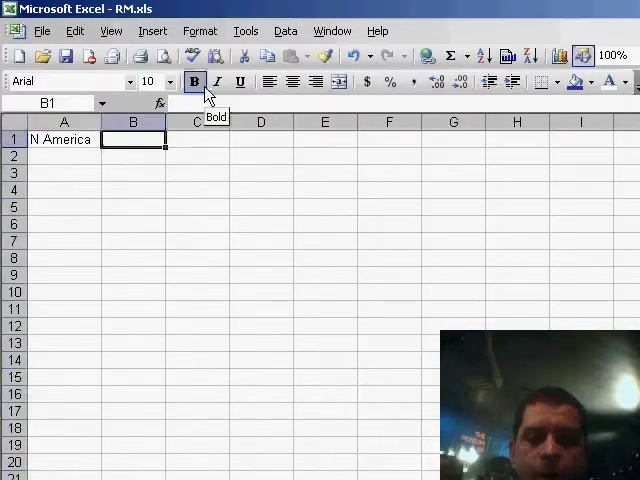
Test =nCol in B1 (3 for Africa), clear B1, and select column B
{"action": "type", "text": "=Col"}
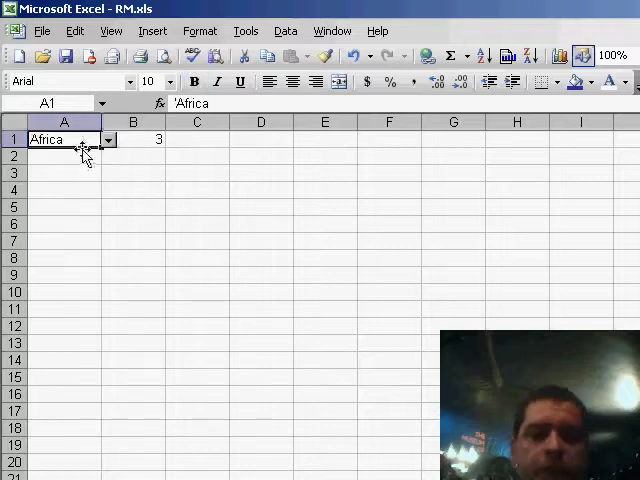
{"action": "left_click", "coordinate": [132, 138]}
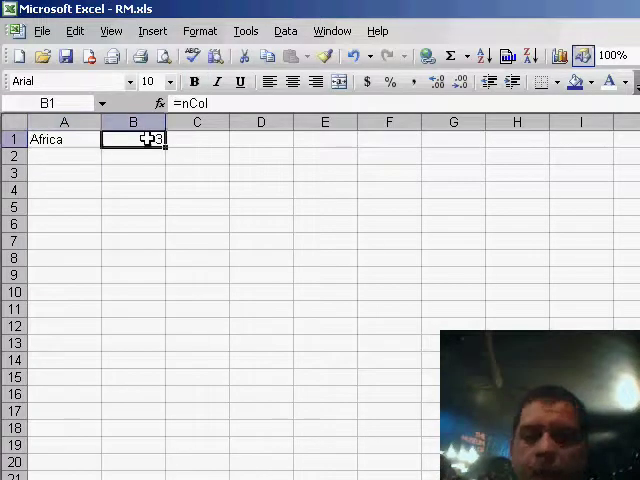
{"action": "left_click", "coordinate": [132, 121]}
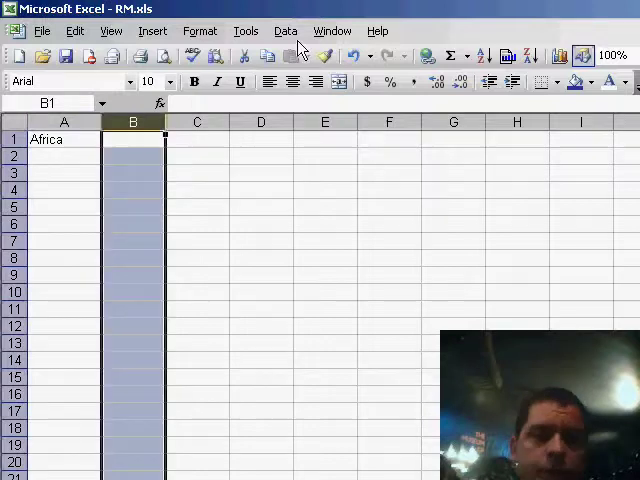
Give column B list validation with source =countries
{"action": "left_click", "coordinate": [285, 30]}
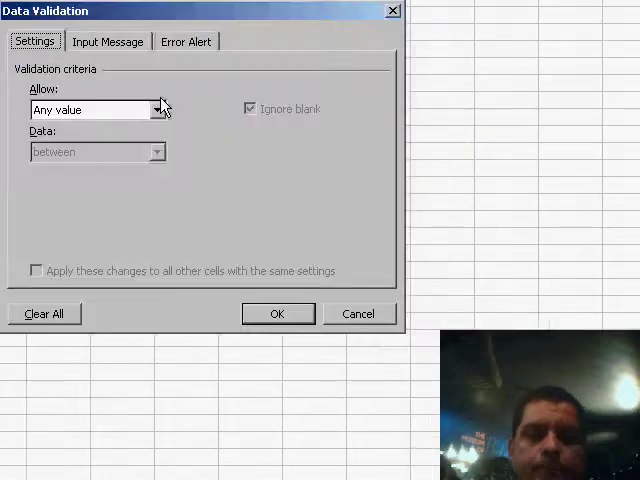
{"action": "left_click", "coordinate": [95, 109]}
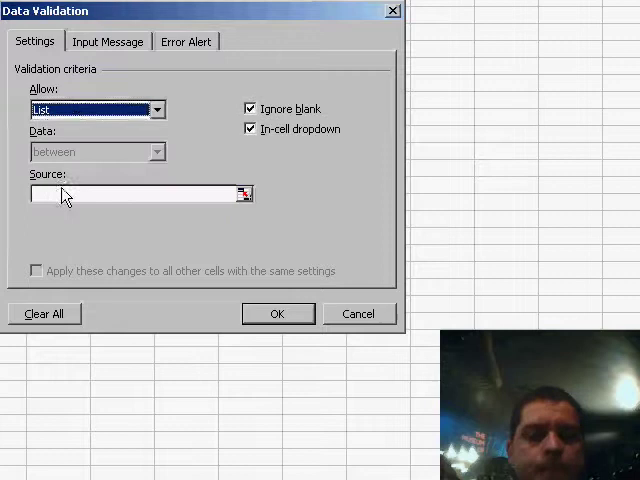
{"action": "type", "text": "=countries"}
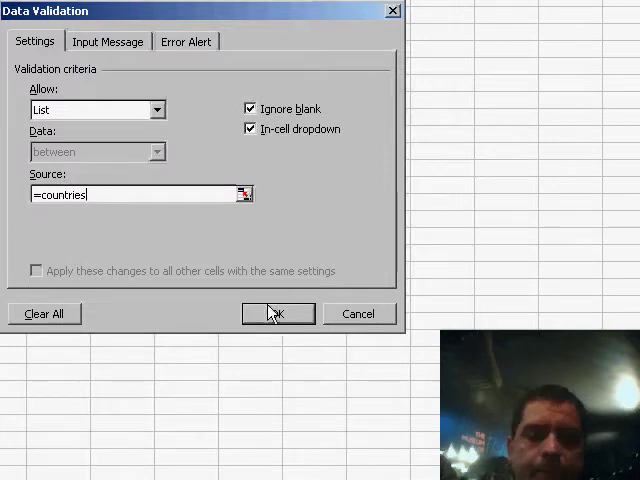
{"action": "left_click", "coordinate": [277, 313]}
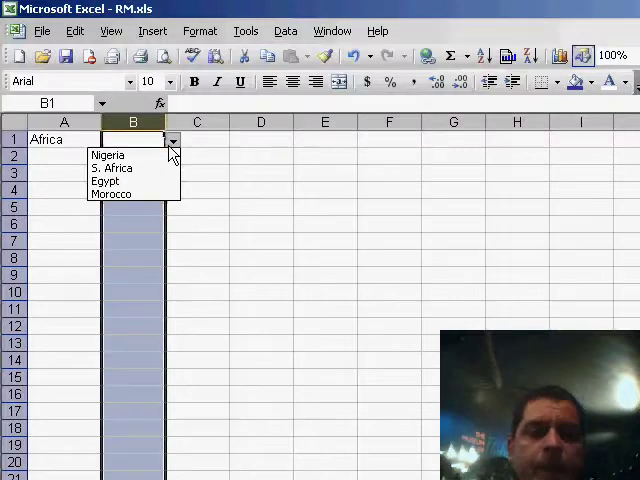
Choose Nigeria in B1, then add Europe–England in row 2 and N America–Canada in row 3
{"action": "left_click", "coordinate": [108, 154]}
{"action": "type", "text": "Europe"}
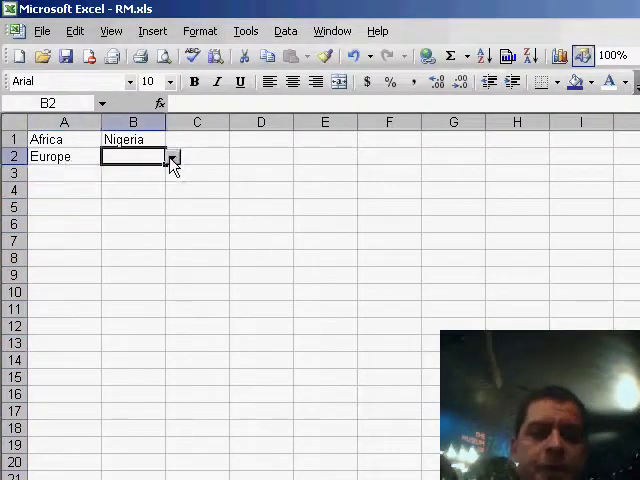
{"action": "type", "text": "England"}
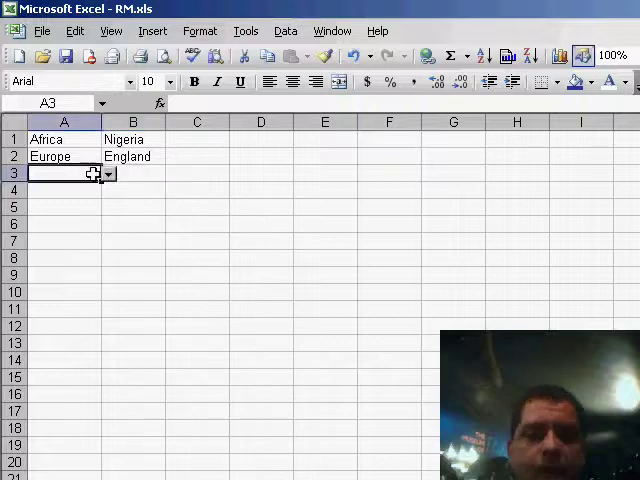
{"action": "type", "text": "N America"}
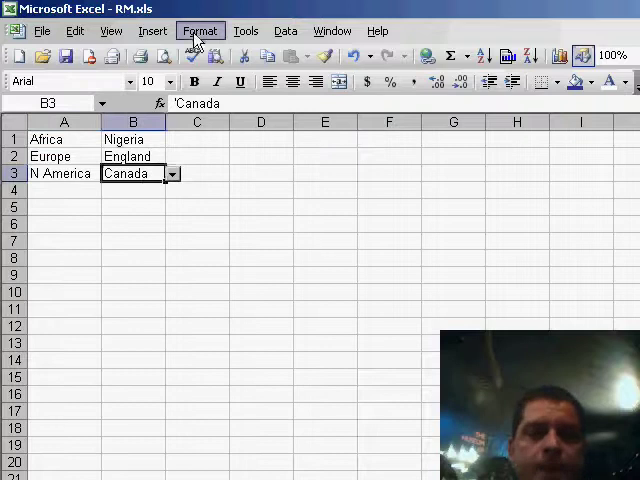
{"action": "left_click", "coordinate": [152, 30]}
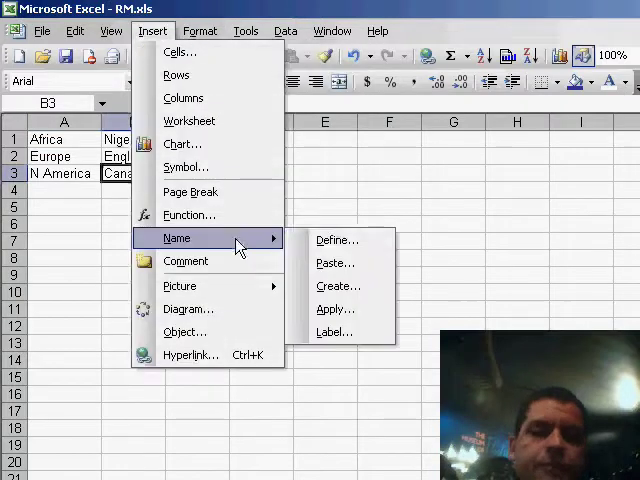
{"action": "left_click", "coordinate": [336, 239]}
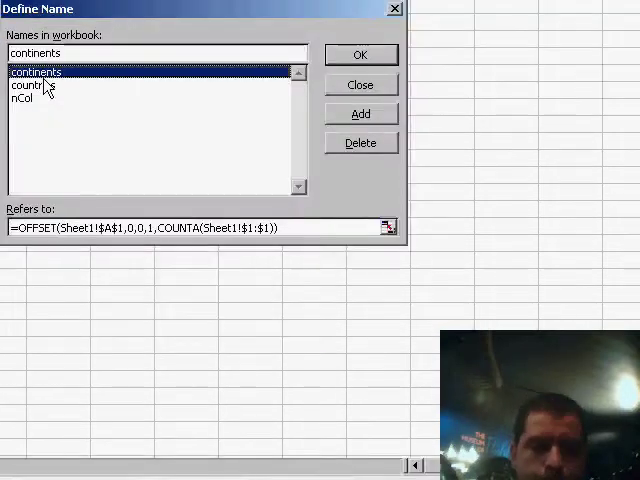
{"action": "left_click", "coordinate": [33, 85]}
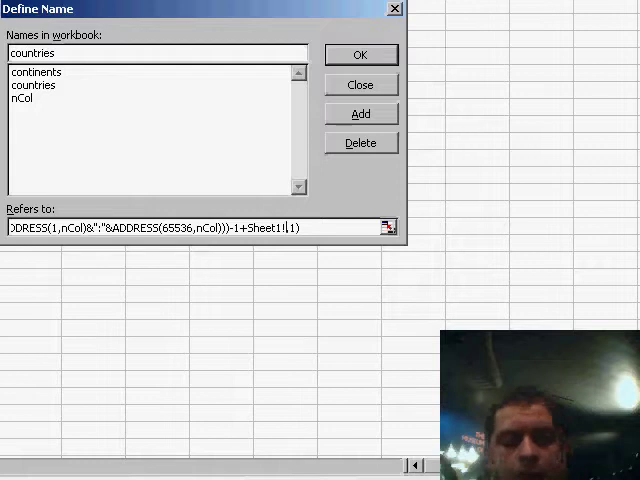
{"action": "left_click", "coordinate": [360, 84]}
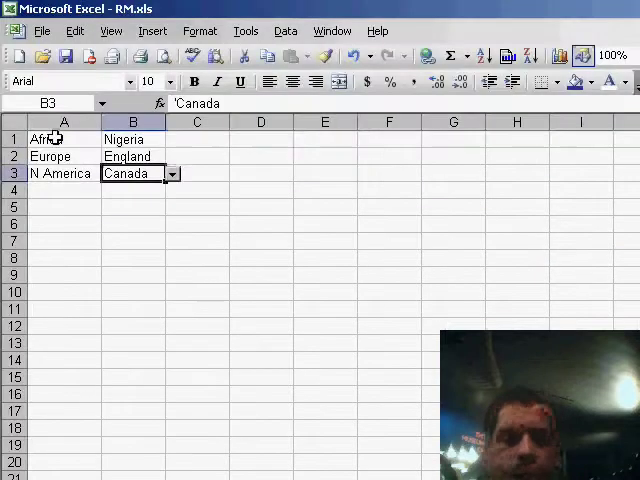